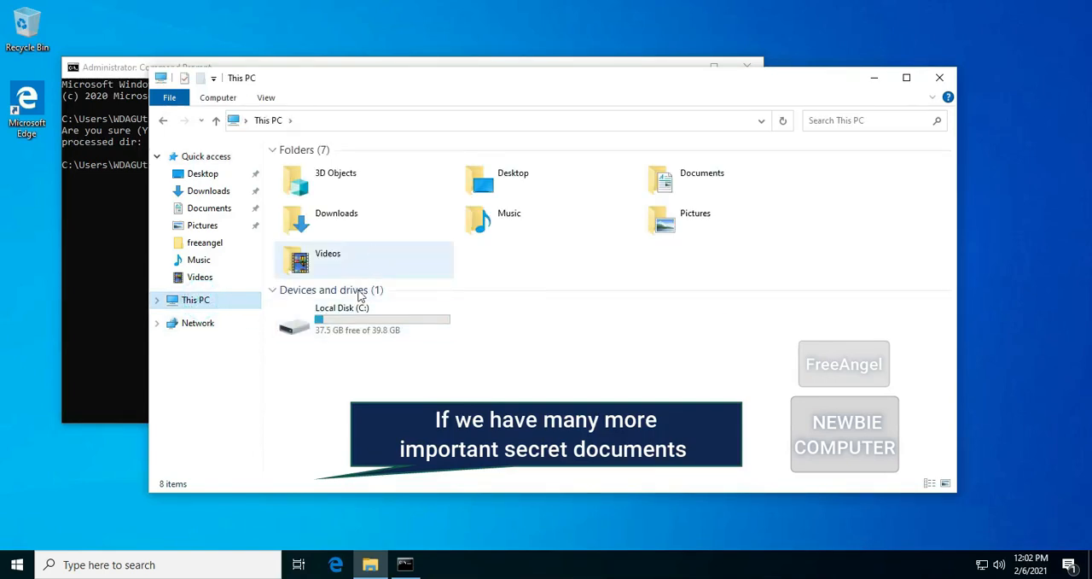
Open the freeangel folder on Local Disk (C:), accepting the access prompt.
double_click(333, 318)
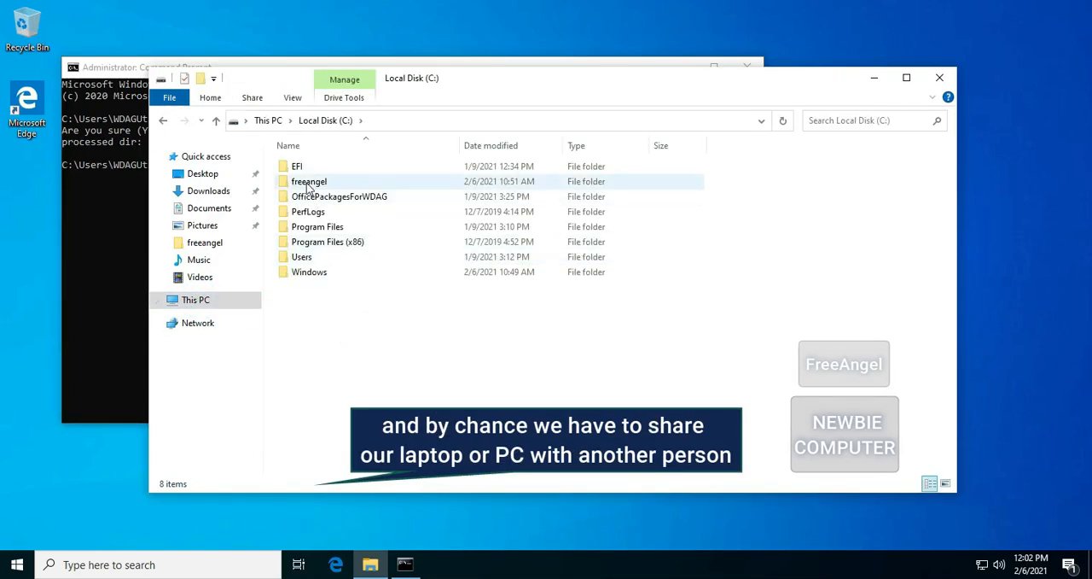
double_click(309, 181)
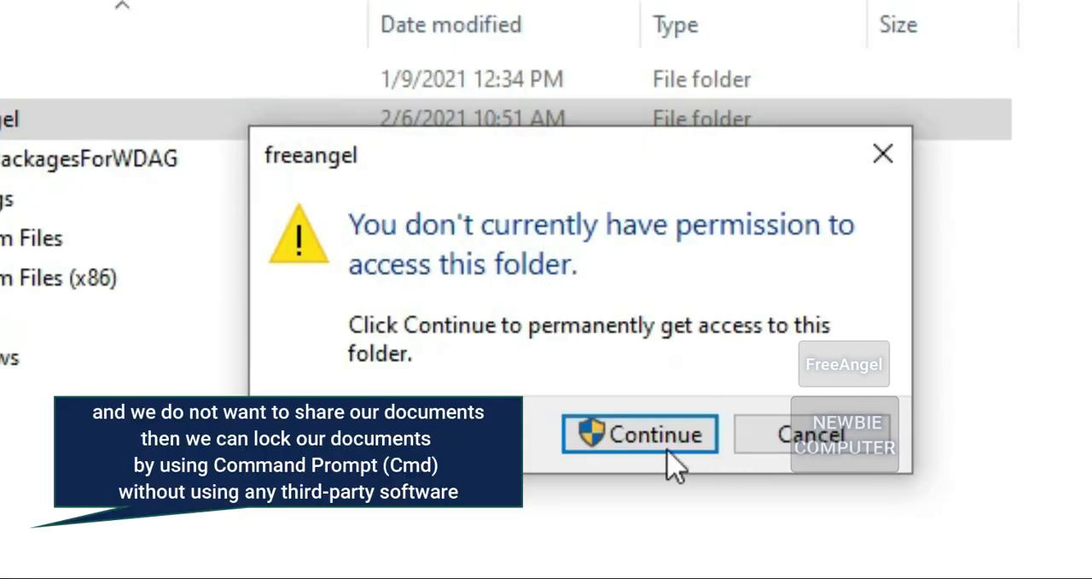
left_click(639, 434)
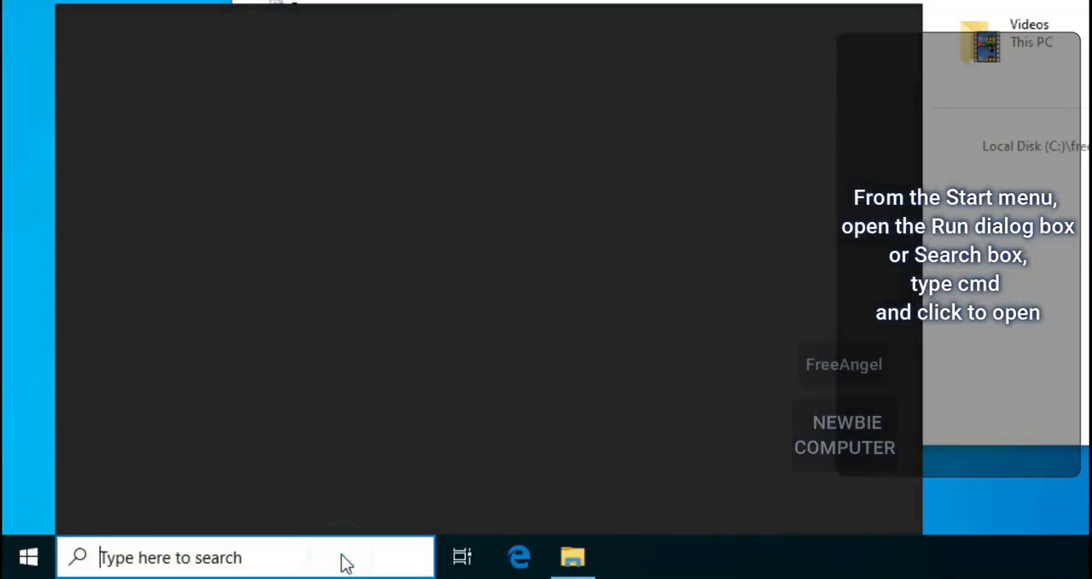
Open Command Prompt and start the cacls command on c:\freeangel.
type("cmd")
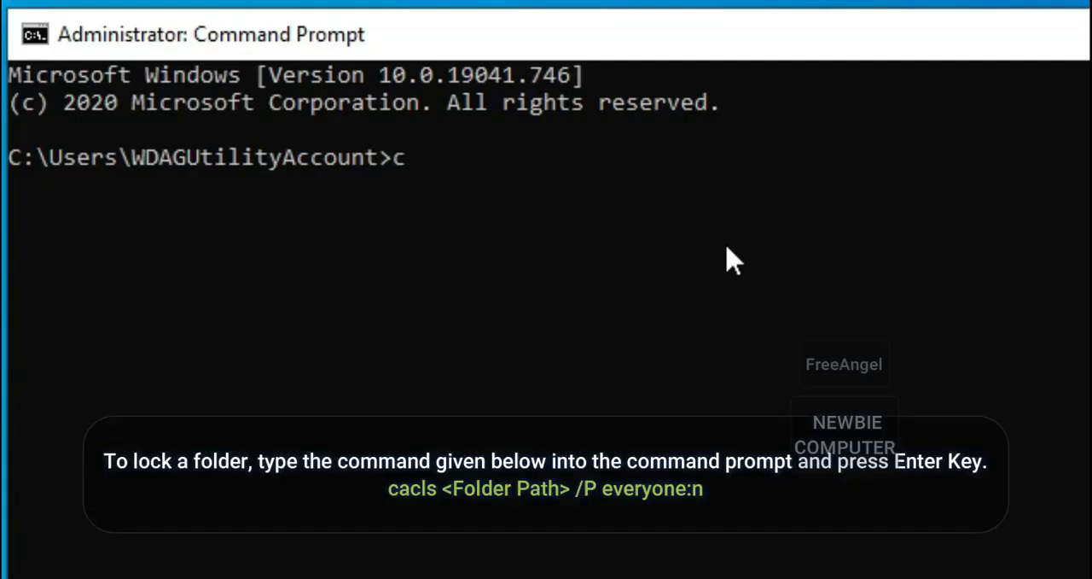
type("acls")
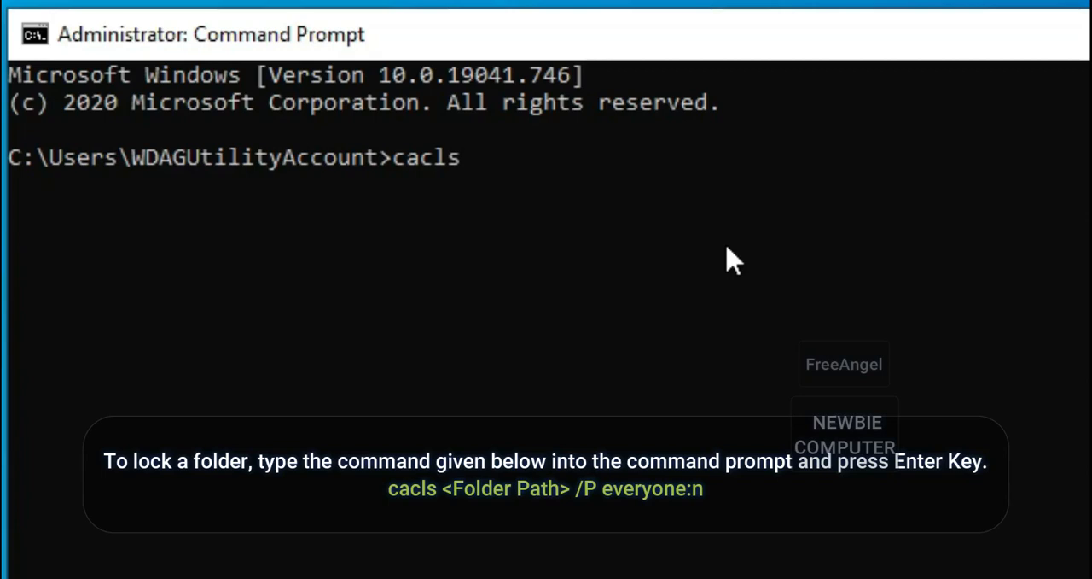
type("c:\\free")
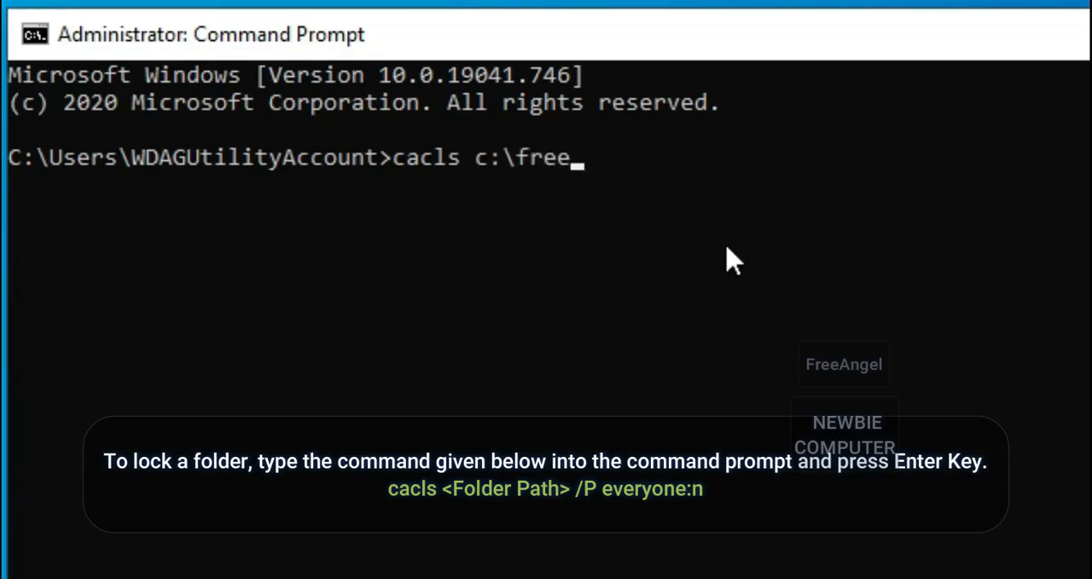
type("angel")
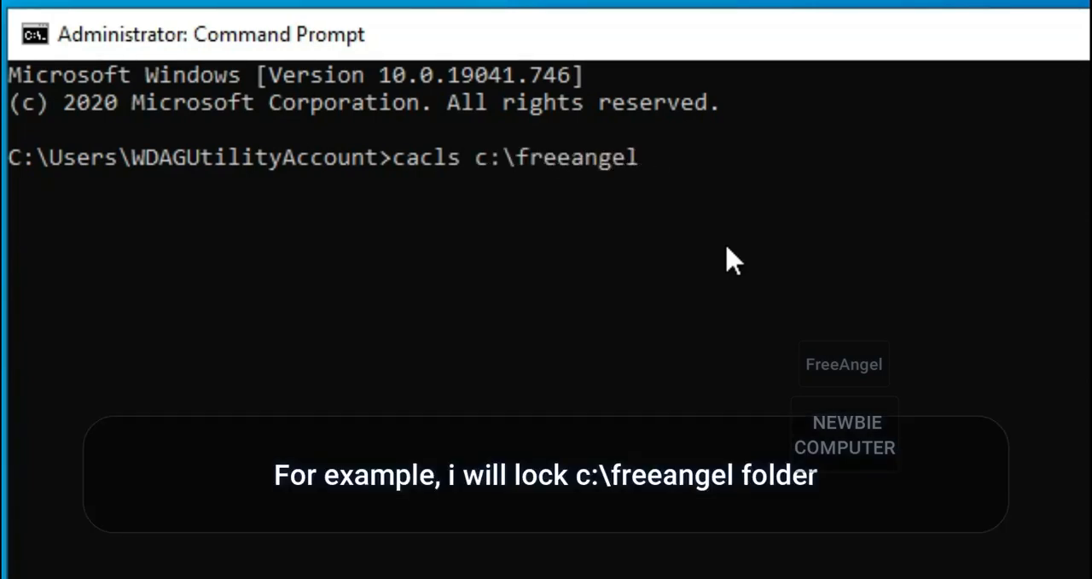
Finish cacls c:\freeangel /P everyone:n, confirm with y, and return to File Explorer.
type("/P everyone:")
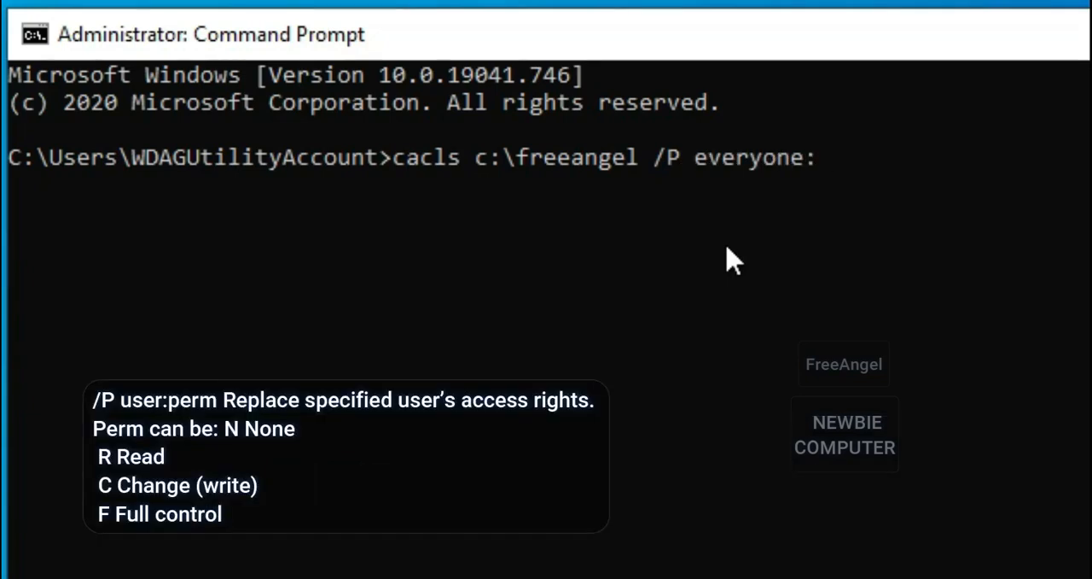
type("n")
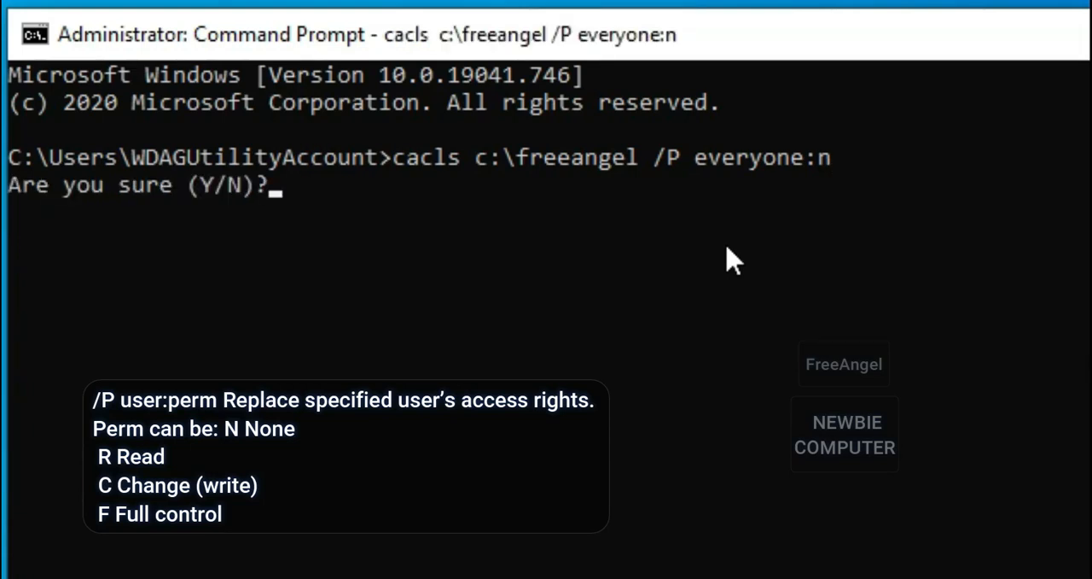
type("y")
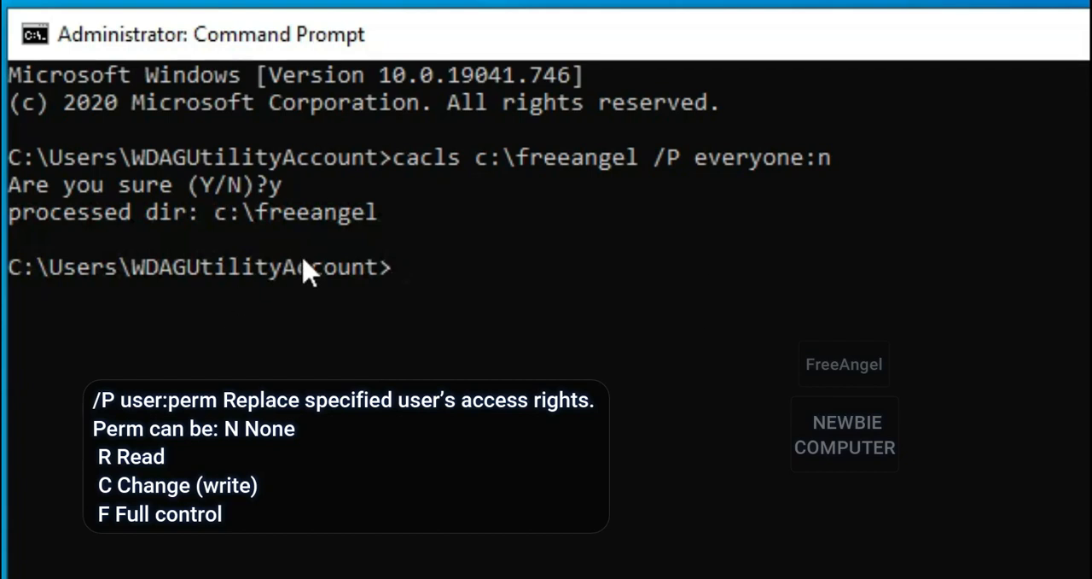
left_click(370, 564)
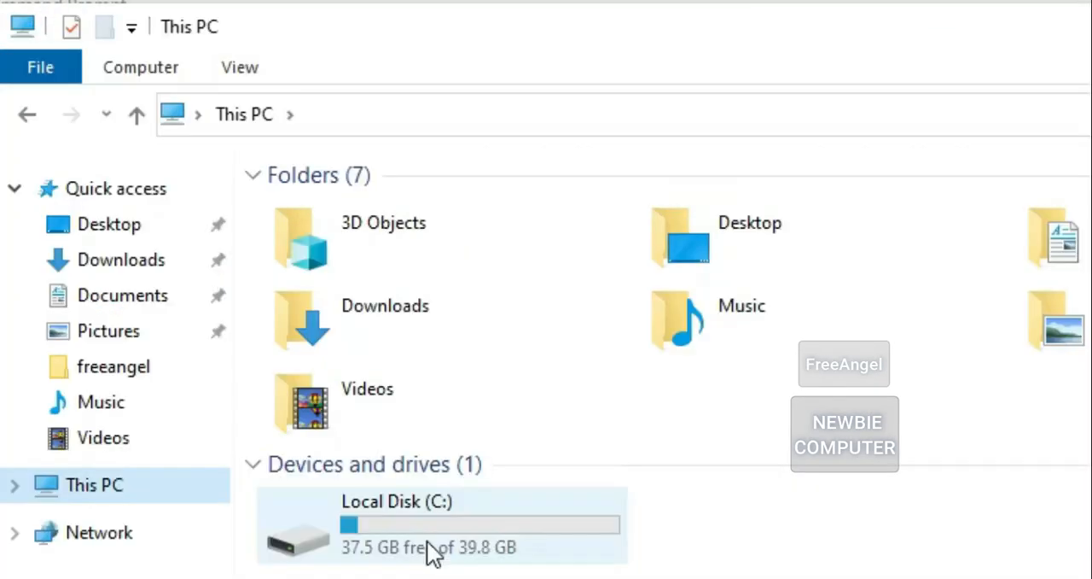
Try opening freeangel on C:, continue, and close the access-denied message.
double_click(397, 525)
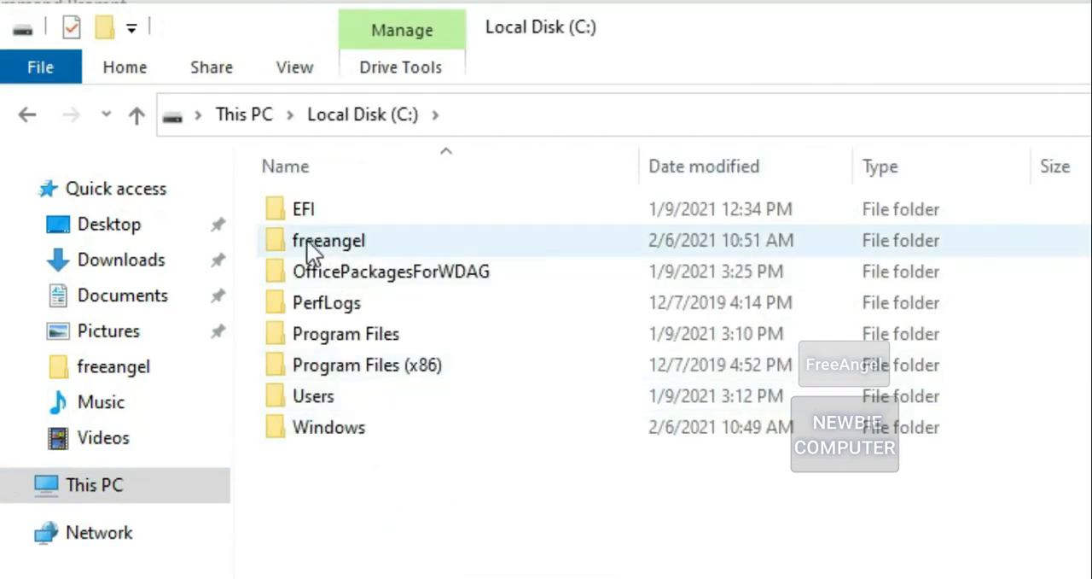
double_click(328, 240)
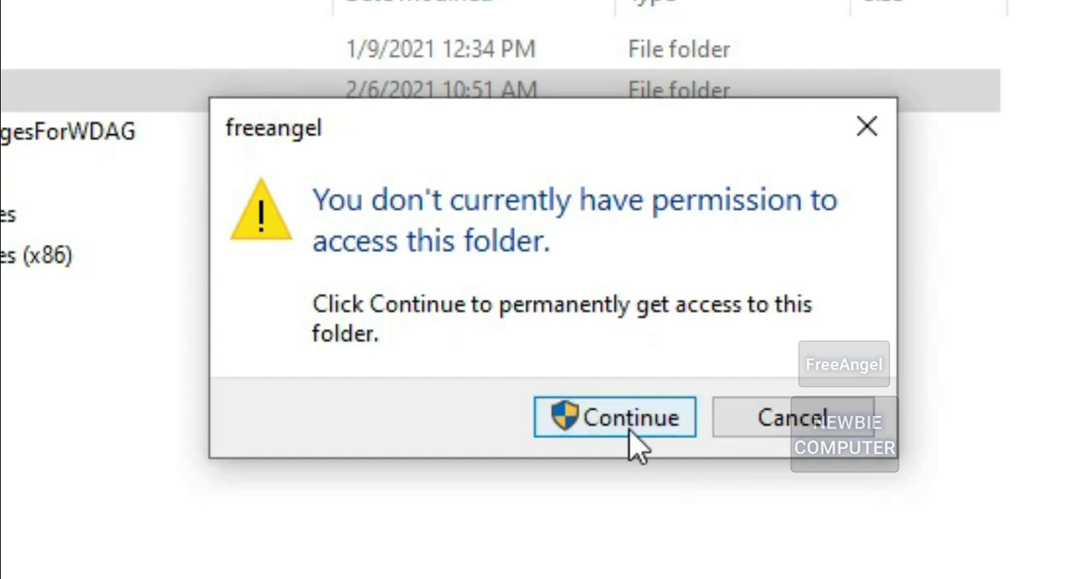
left_click(613, 417)
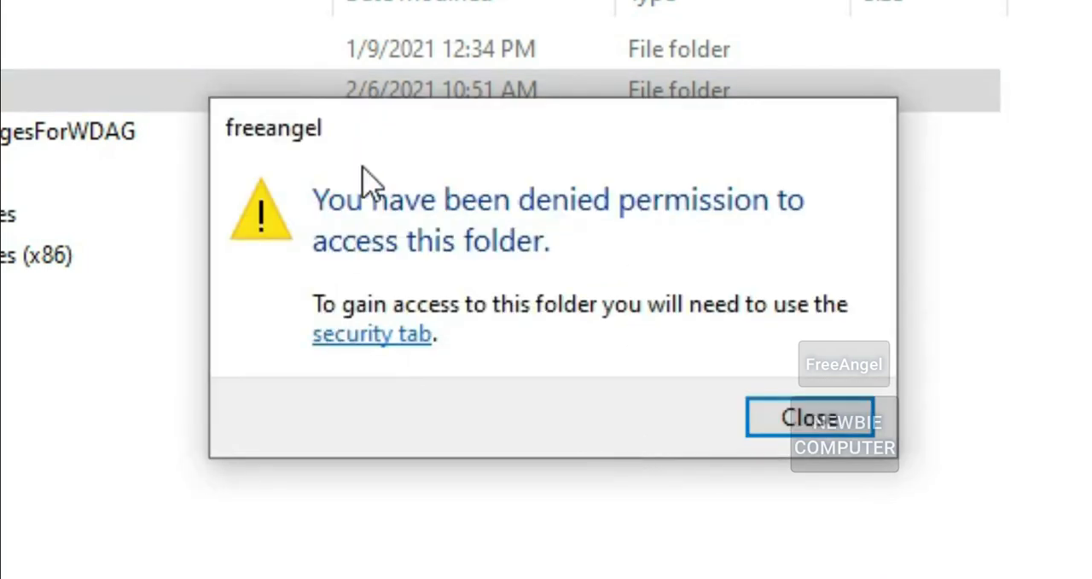
mouse_move(809, 418)
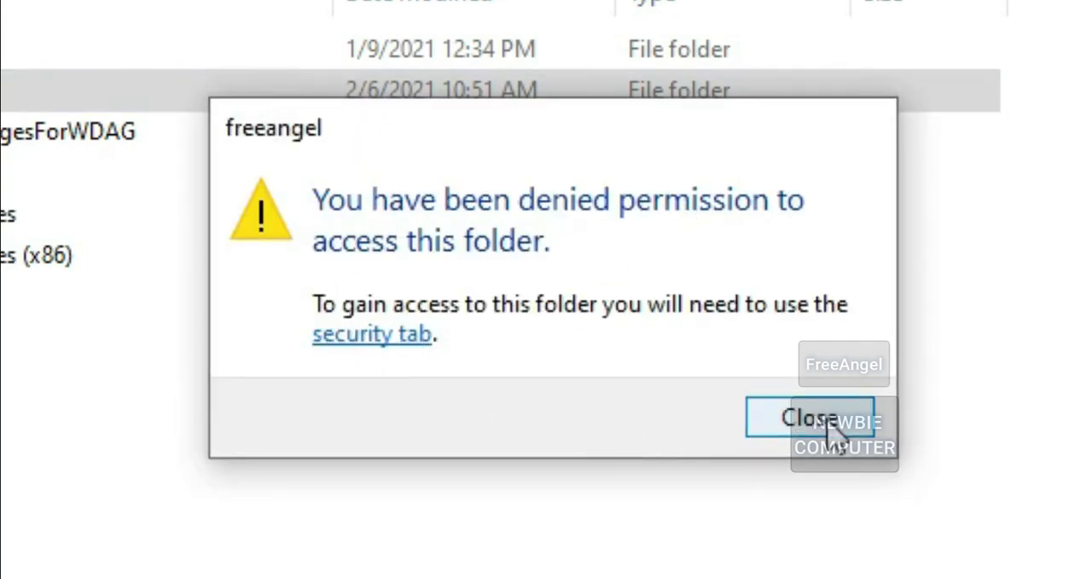
left_click(809, 417)
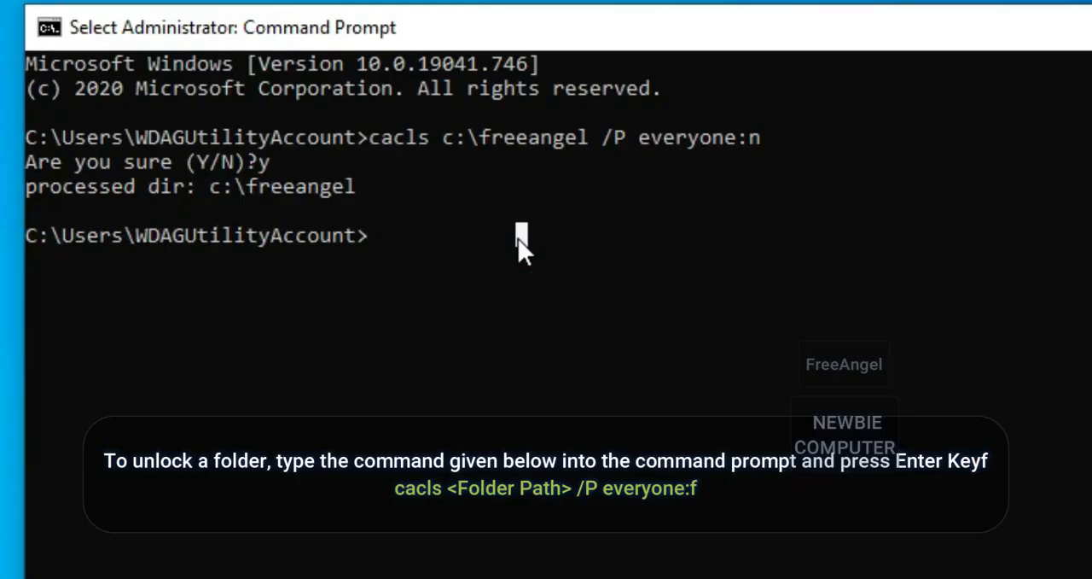
Run cacls c:\freeangel /P everyone:f, confirm, and open freeangel to see test.
type("cacls c:\\freeangel /P everyone:f")
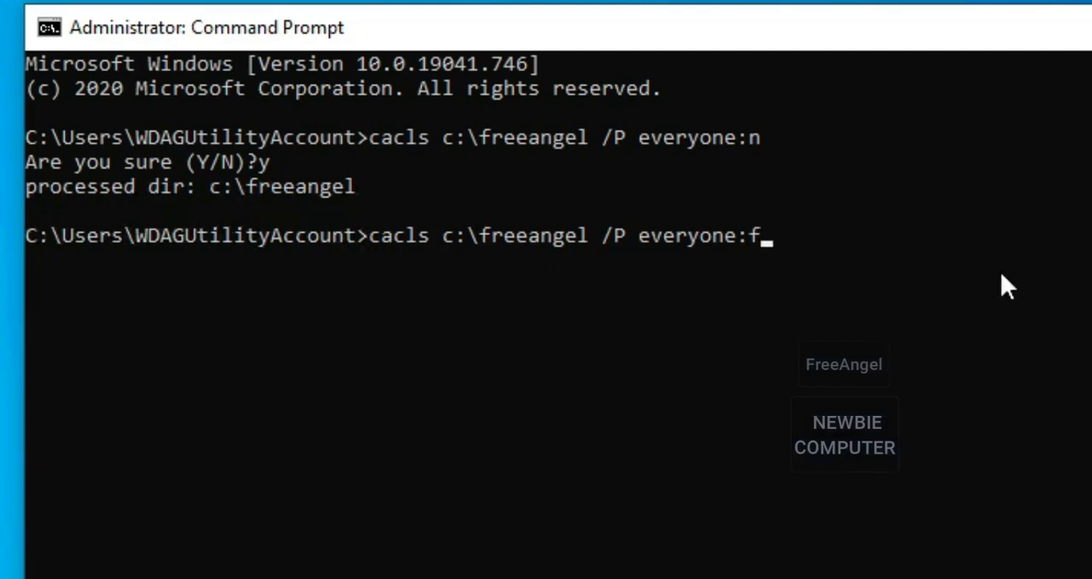
key("enter")
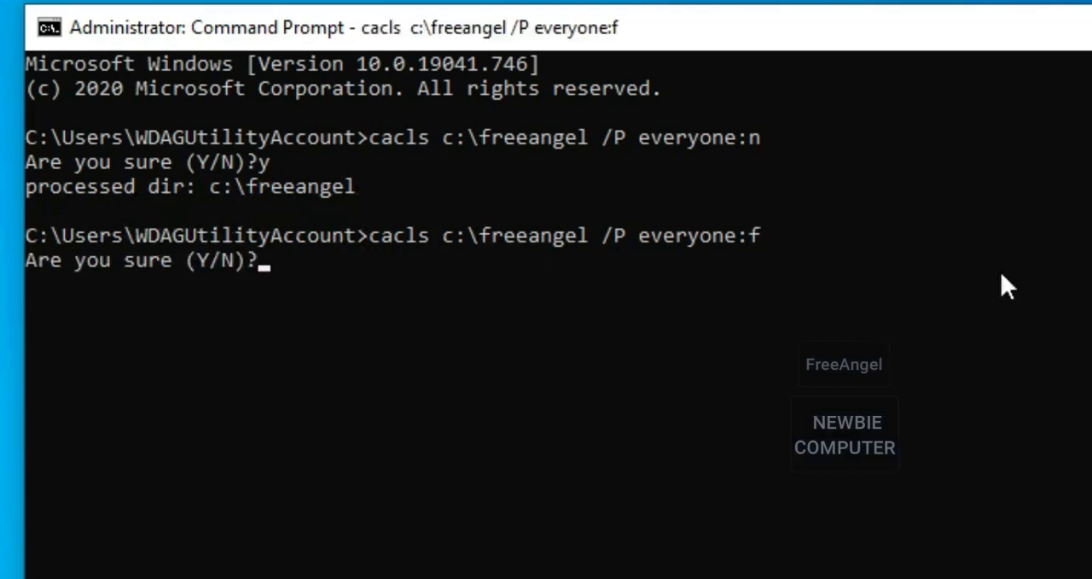
type("y")
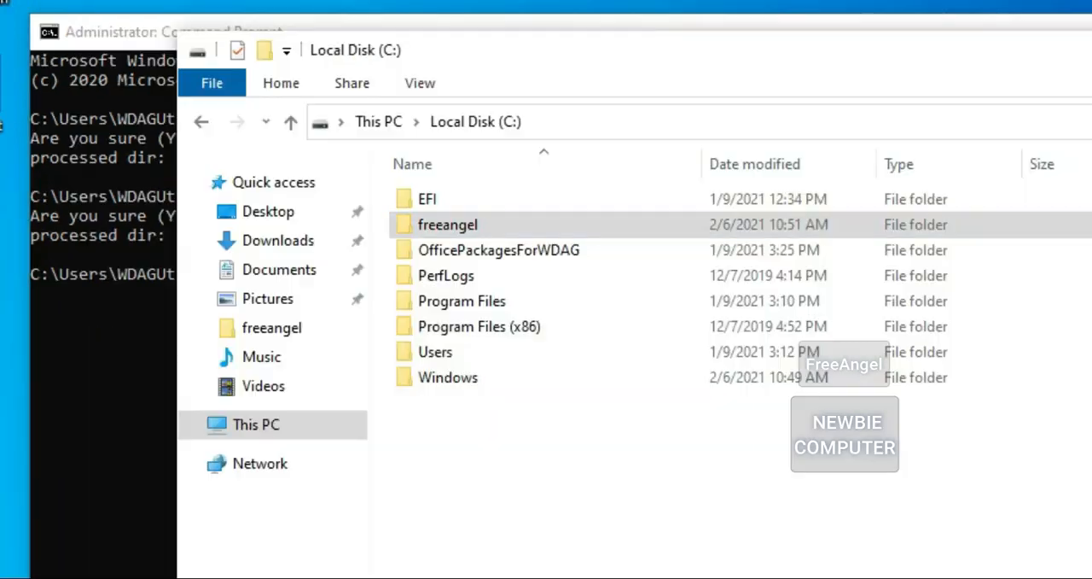
double_click(448, 225)
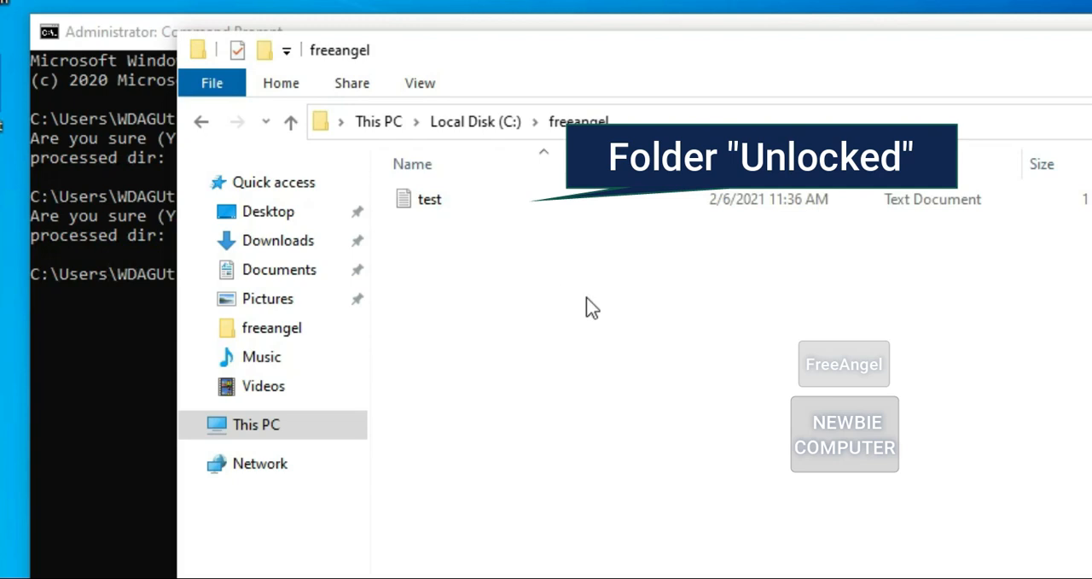
mouse_move(605, 396)
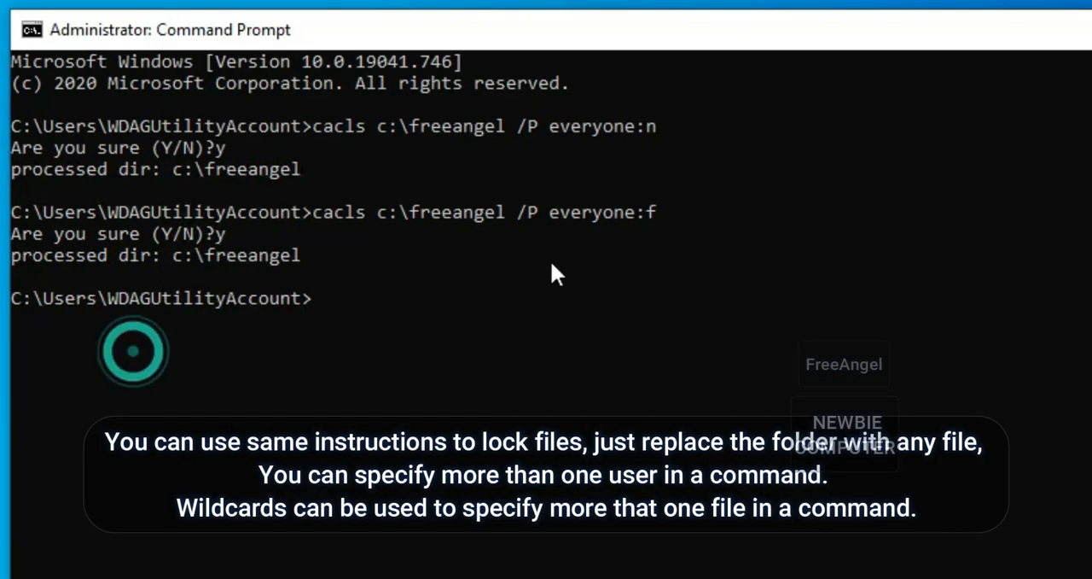
Edit the previous cacls command to target c:\freeangel\test.txt.
type("cacls c:\\freeangel /P everyone:f")
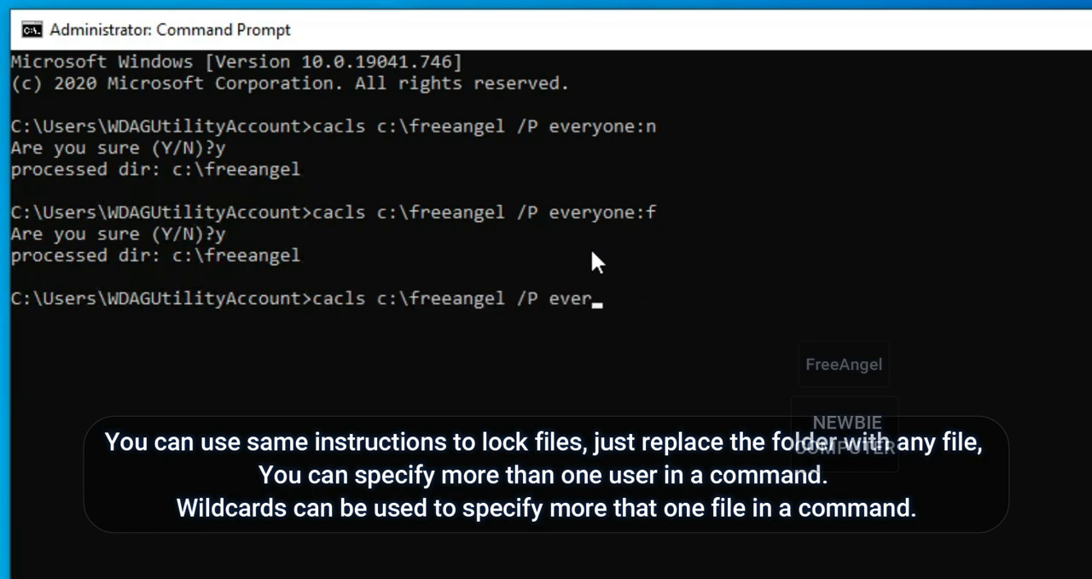
key("Backspace")
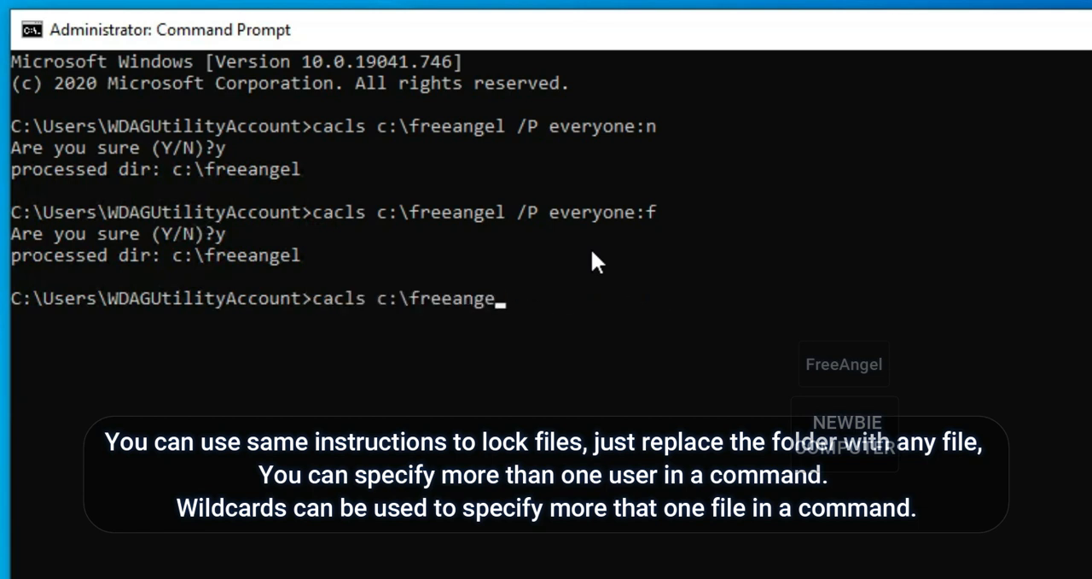
type("l")
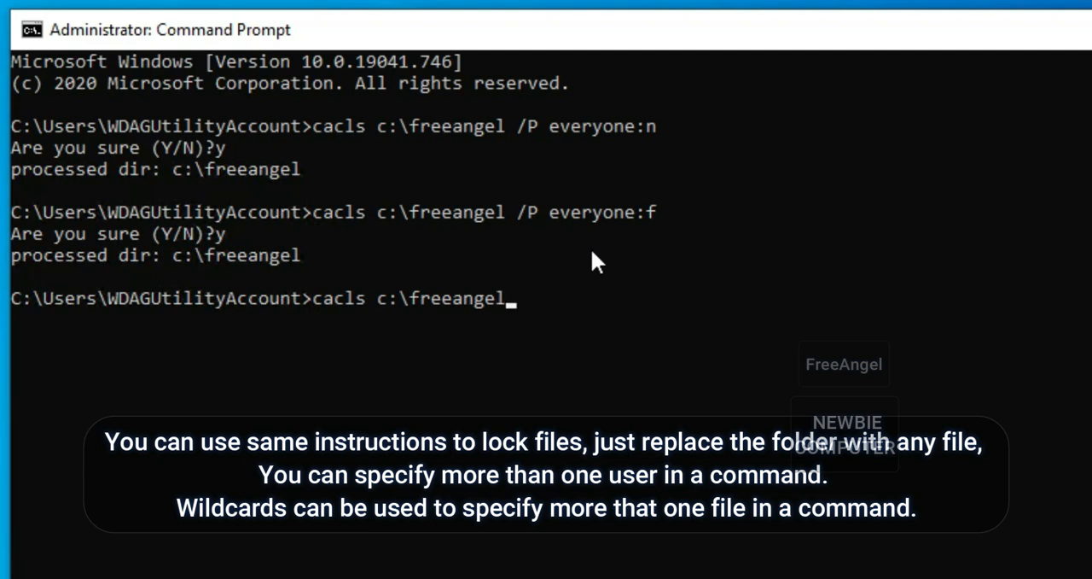
type("\\test.txt")
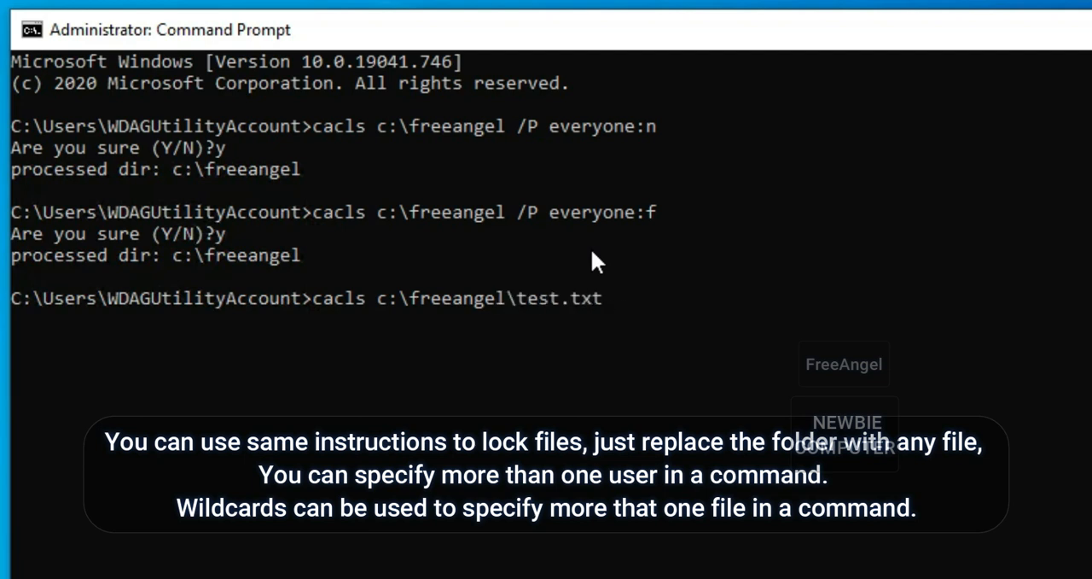
Run cacls c:\freeangel\test.txt /P everyone:r, then return to the freeangel window.
type("/")
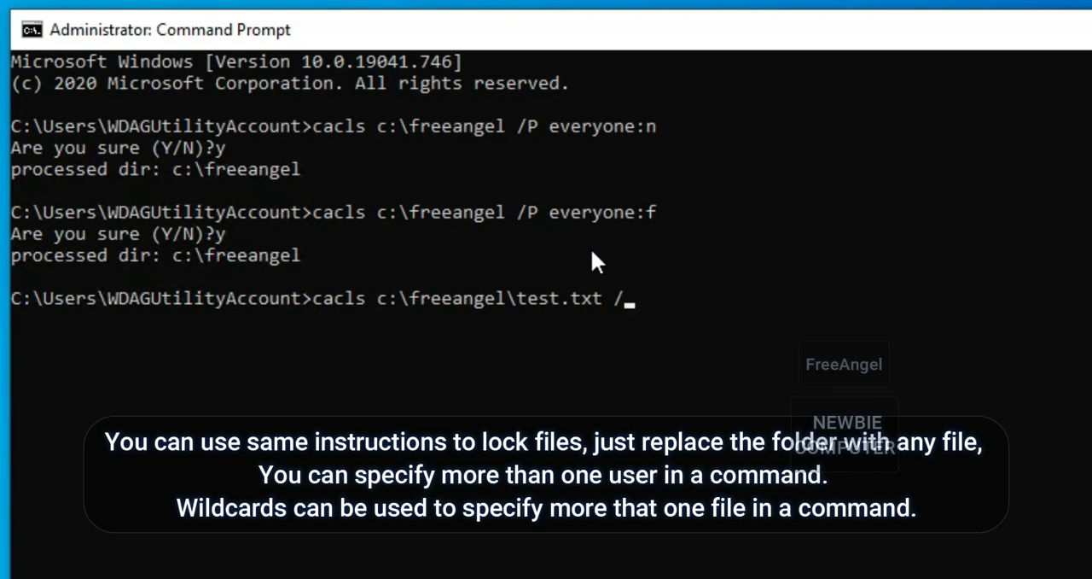
type("P everyone:r")
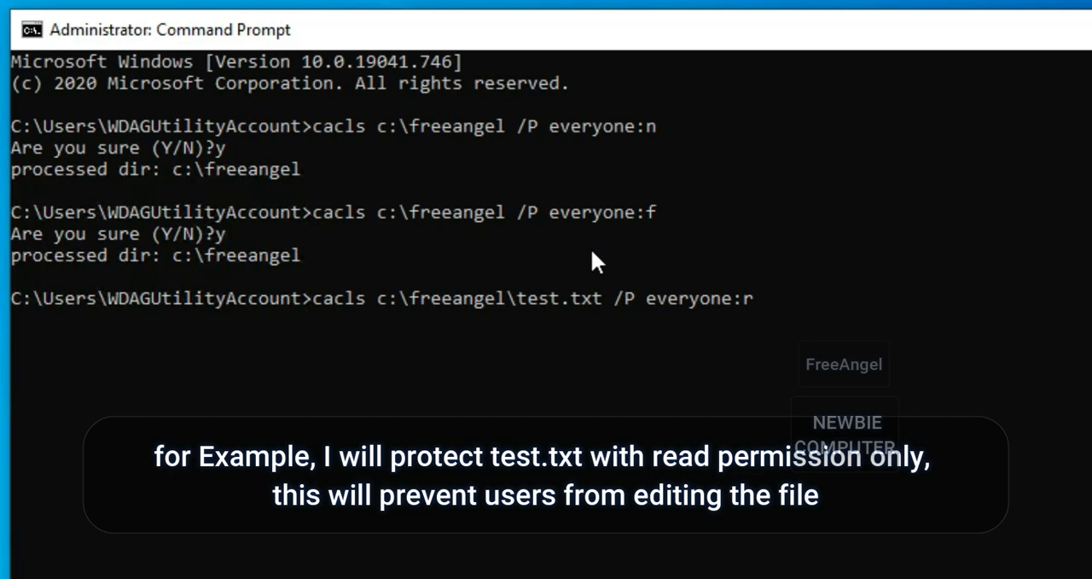
key("enter")
type("y")
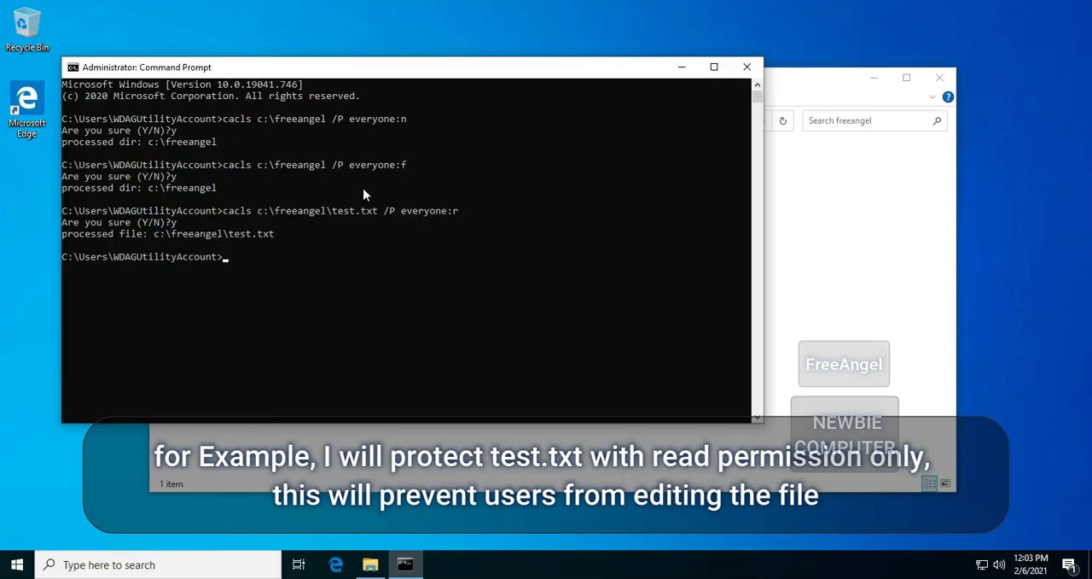
left_click(369, 564)
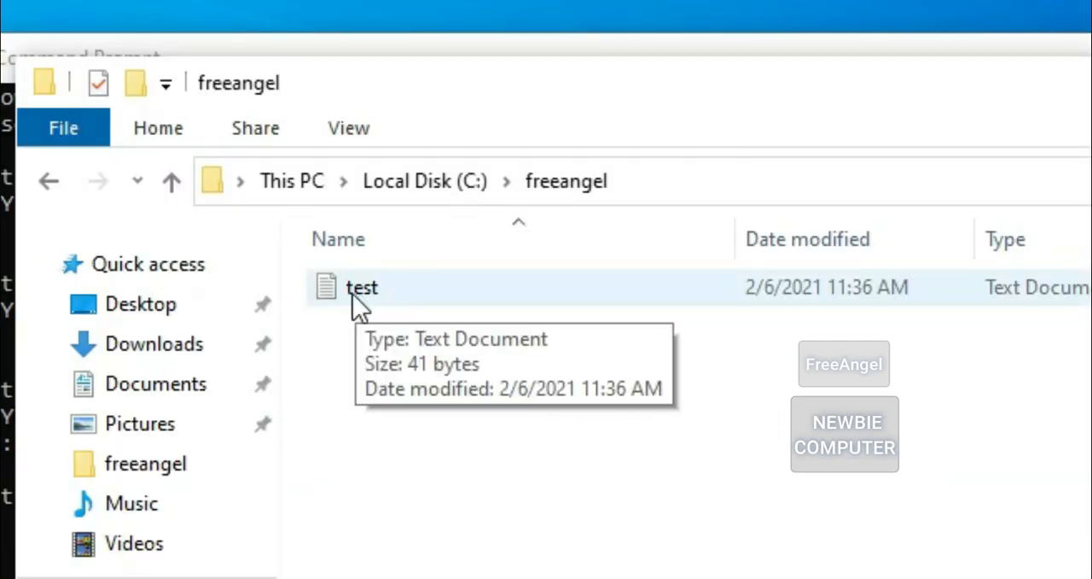
Add the line 'just test ....' to test and try saving it in freeangel.
double_click(362, 287)
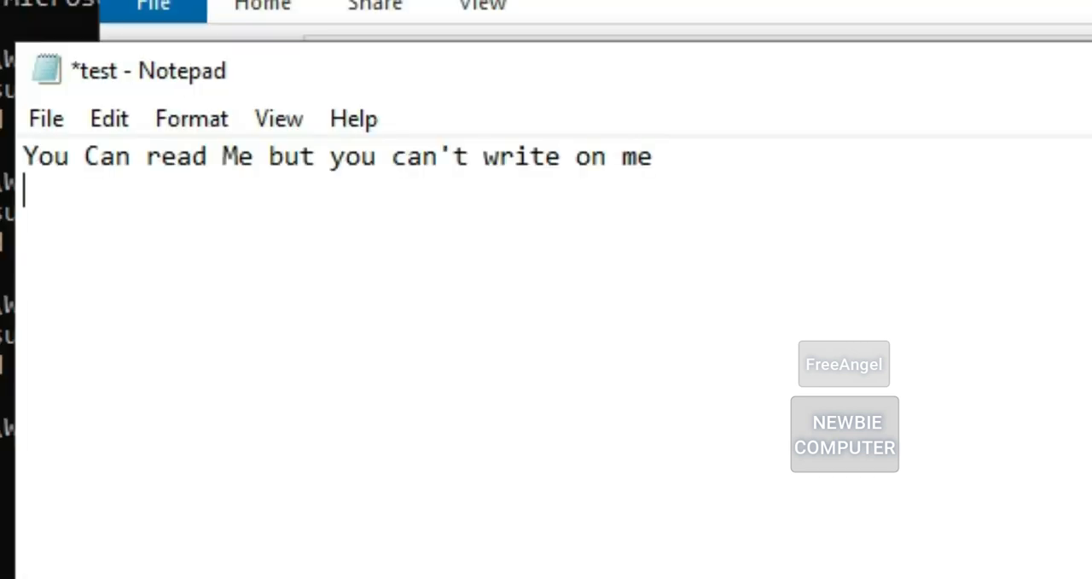
type("just test")
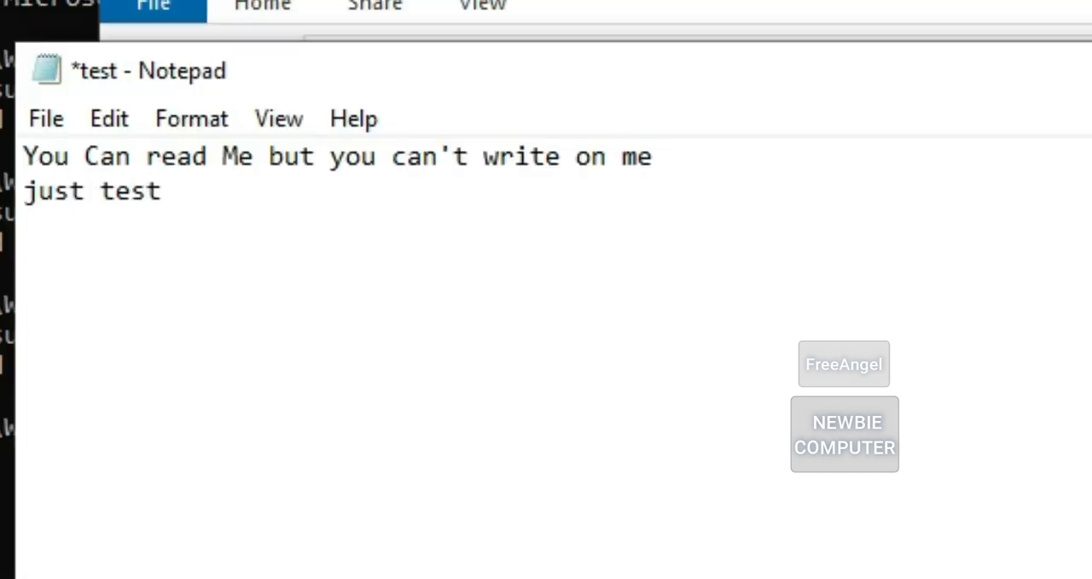
type("....")
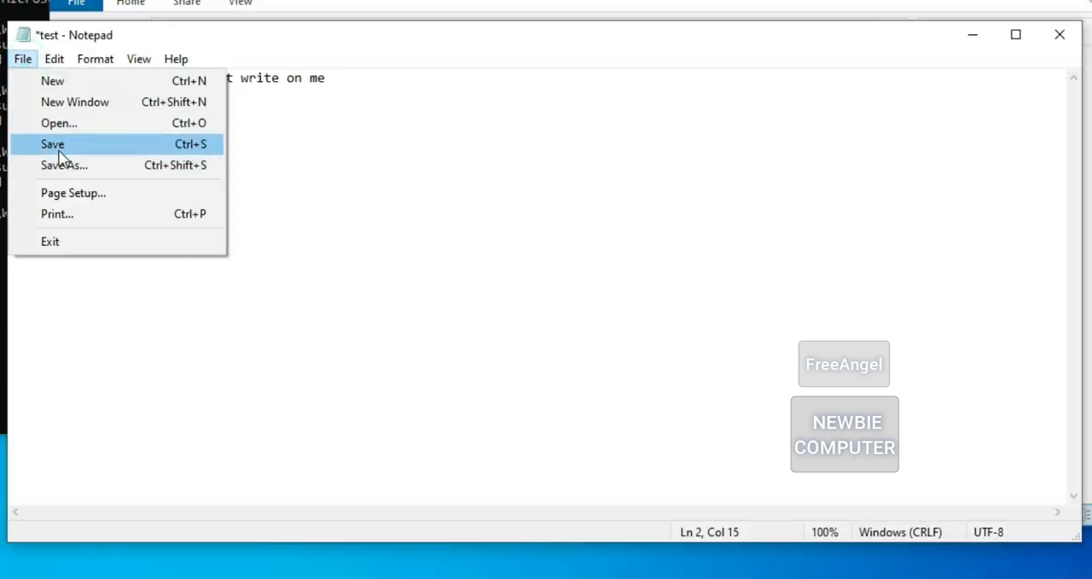
left_click(52, 143)
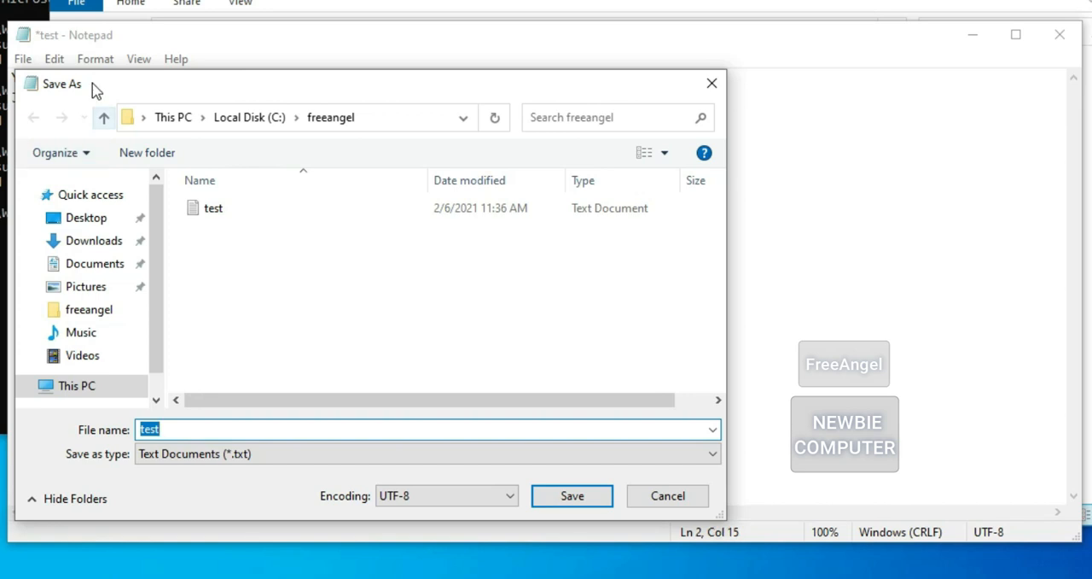
left_click(572, 496)
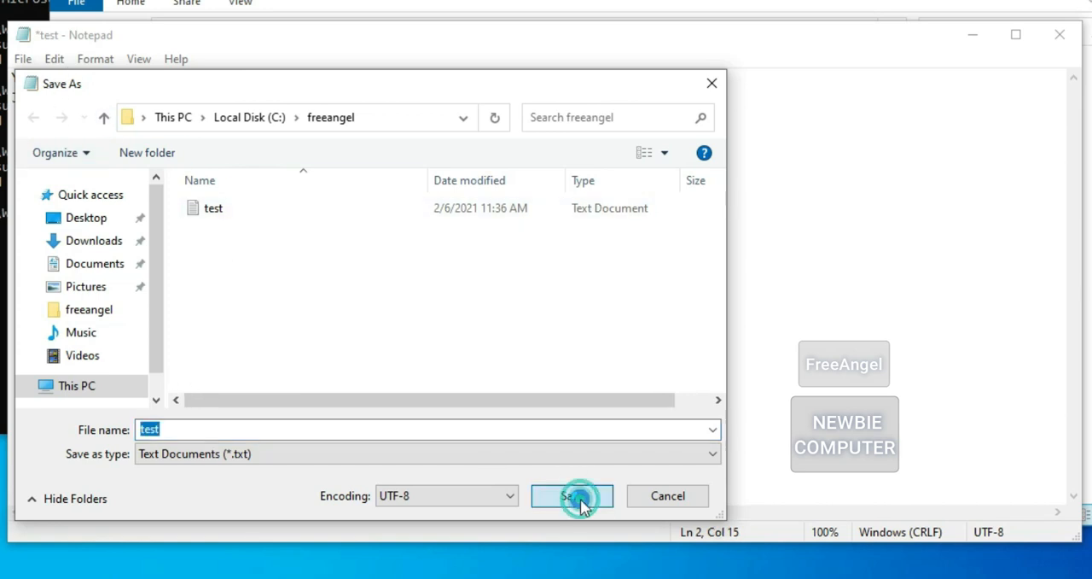
left_click(571, 496)
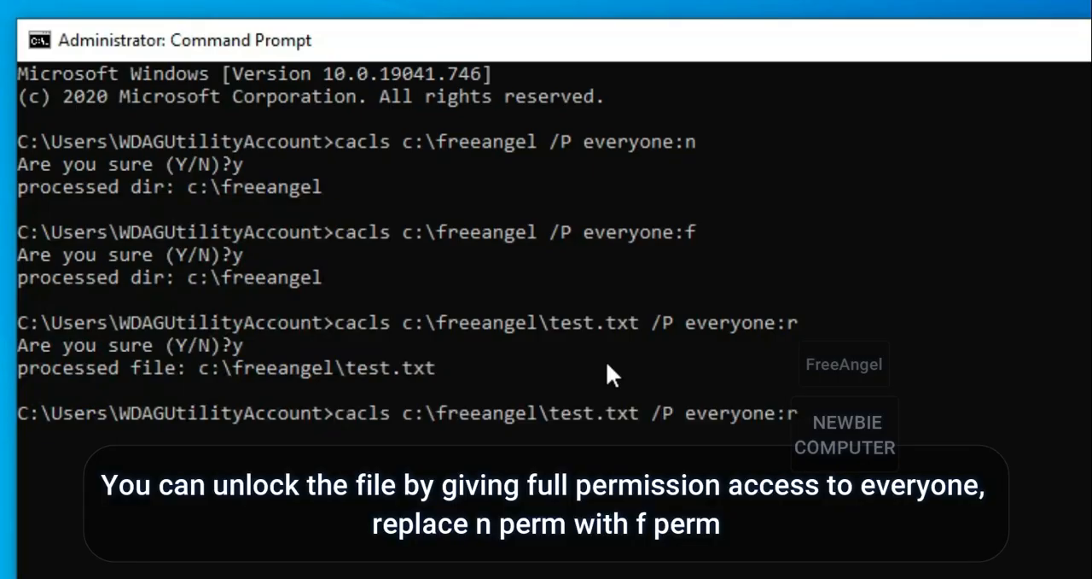
Run cacls c:\freeangel\test.txt /P everyone:f, then reopen test to confirm it's unlocked.
type("f")
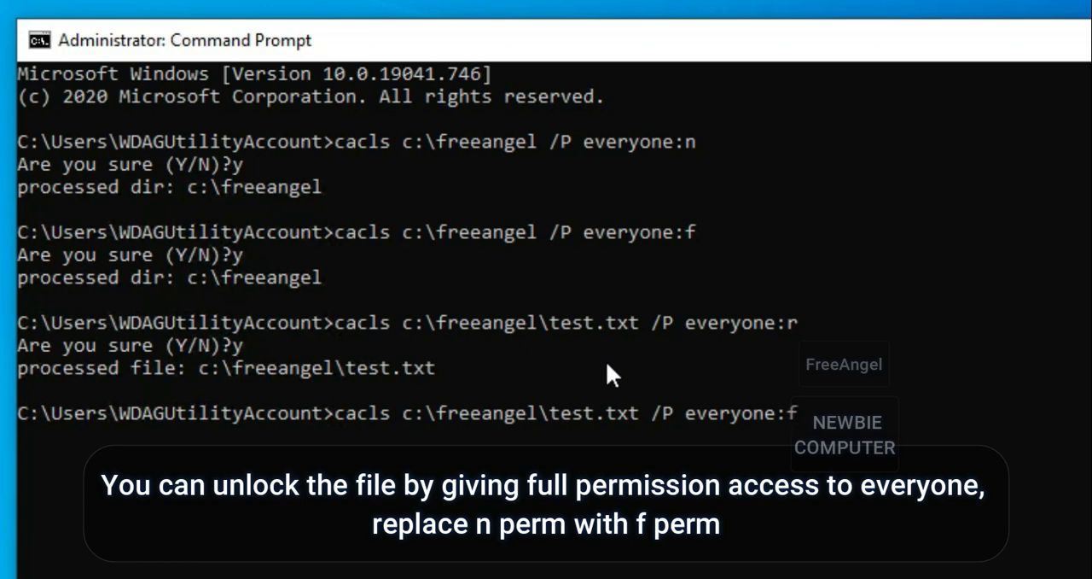
key("enter")
type("y")
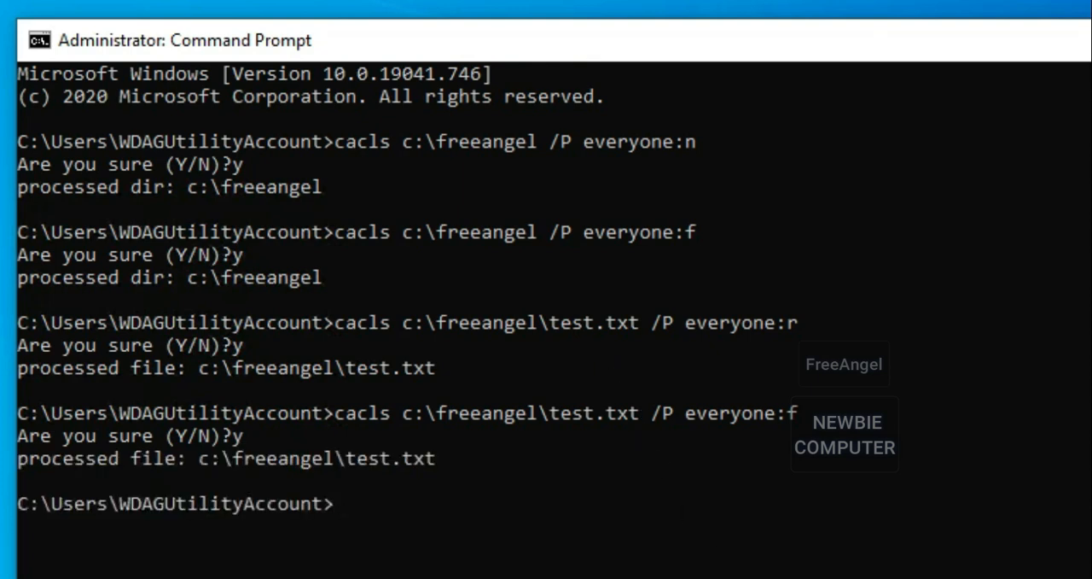
left_click(130, 141)
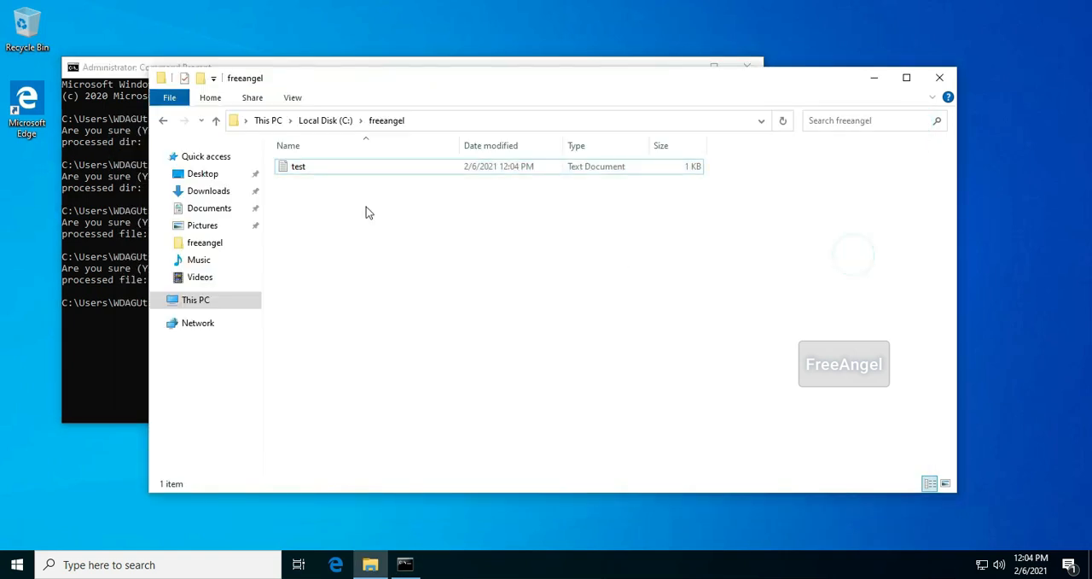
double_click(299, 166)
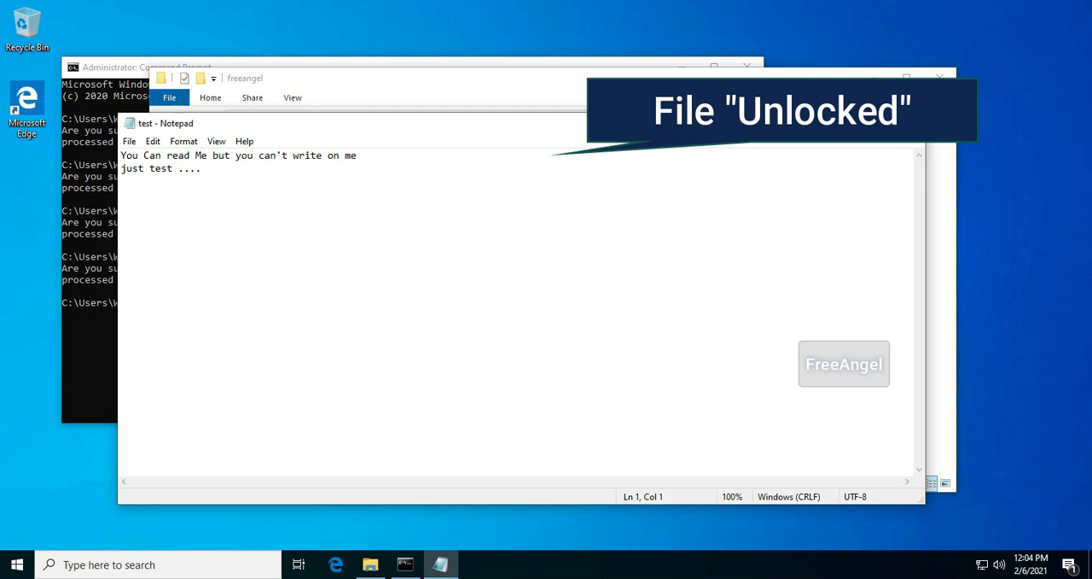